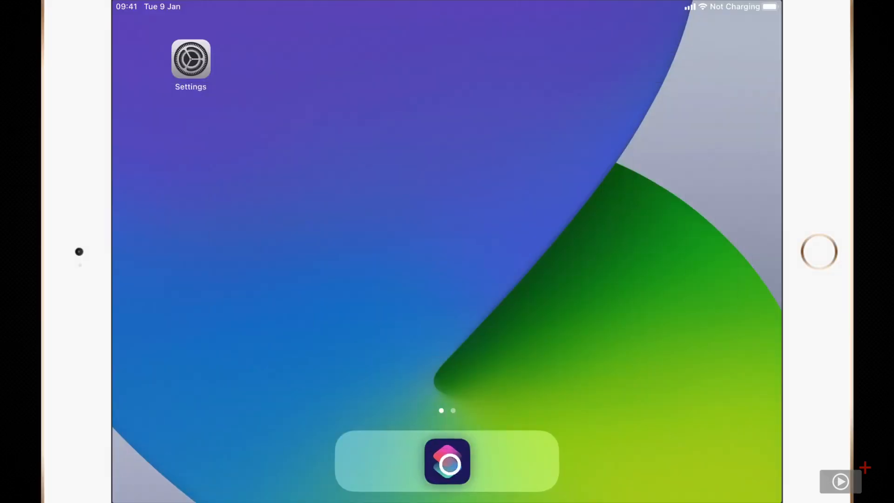
Step: Launch Shortcuts from the dock, landing on the All Shortcuts collection
click(448, 465)
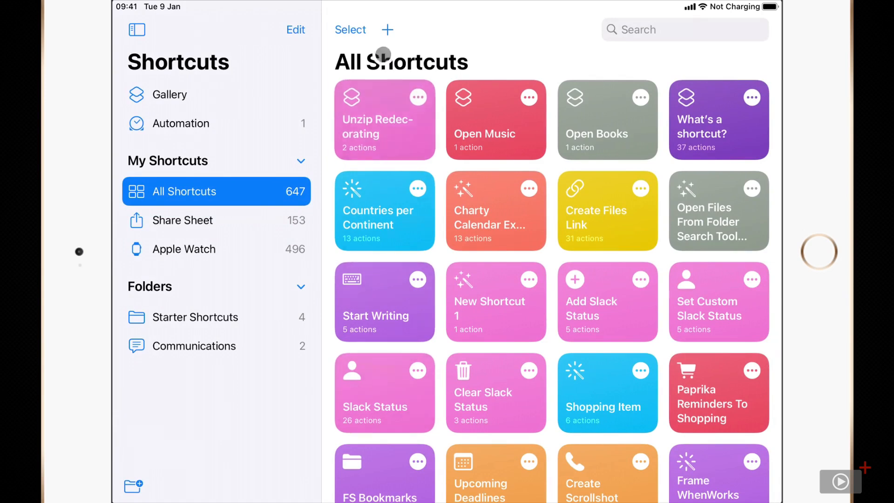
Step: Create New Shortcut 2 with a Set Wallpaper action from the Scripting category
click(386, 28)
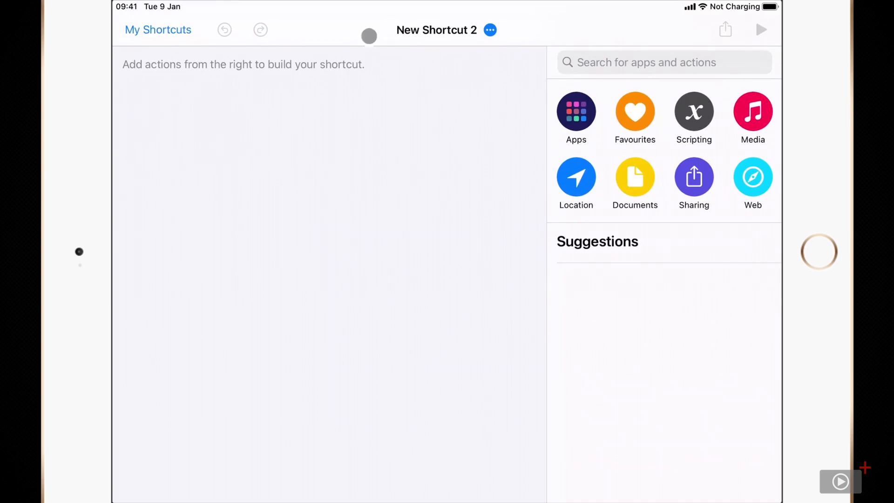
click(694, 110)
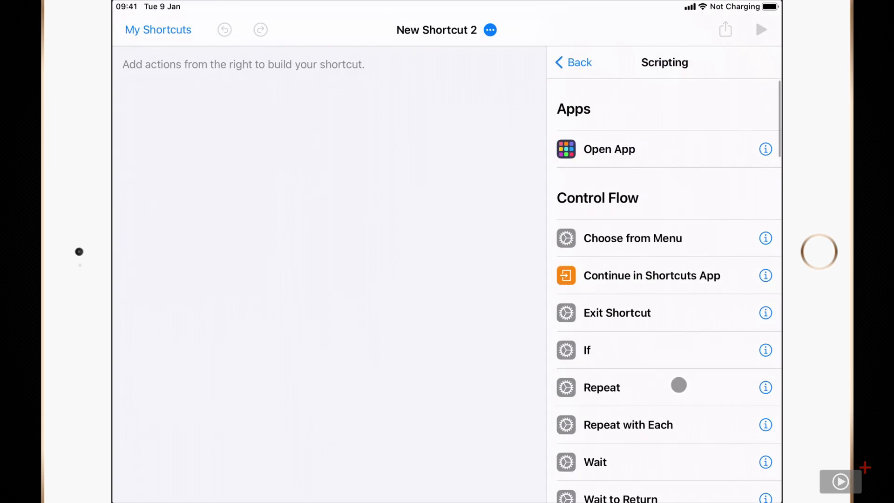
scroll(down, 3)
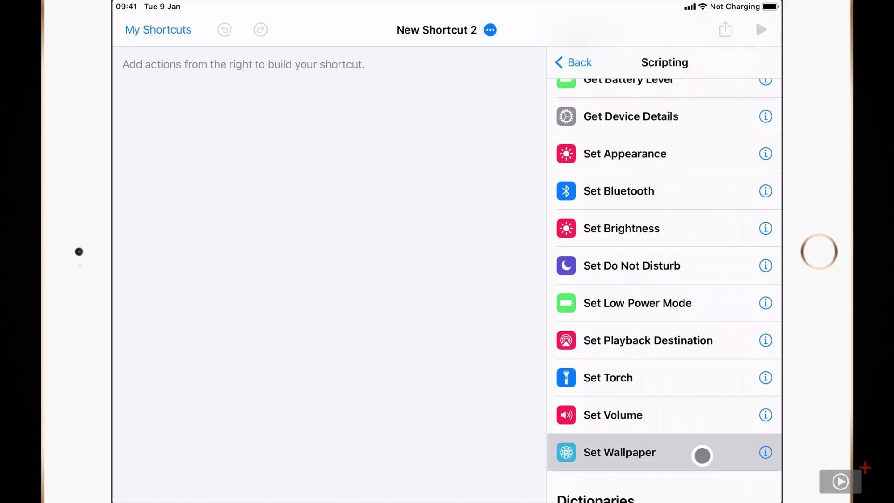
click(621, 453)
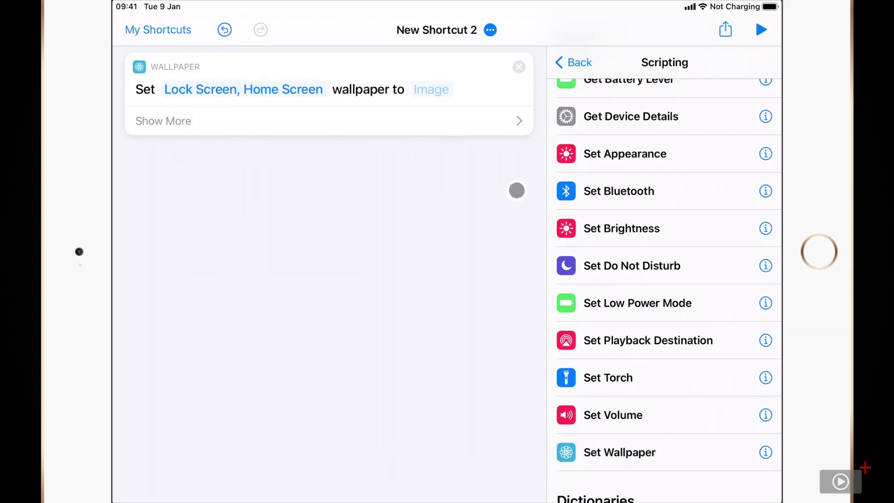
Step: Keep Show Preview on and target both Lock Screen and Home Screen for the wallpaper
click(162, 121)
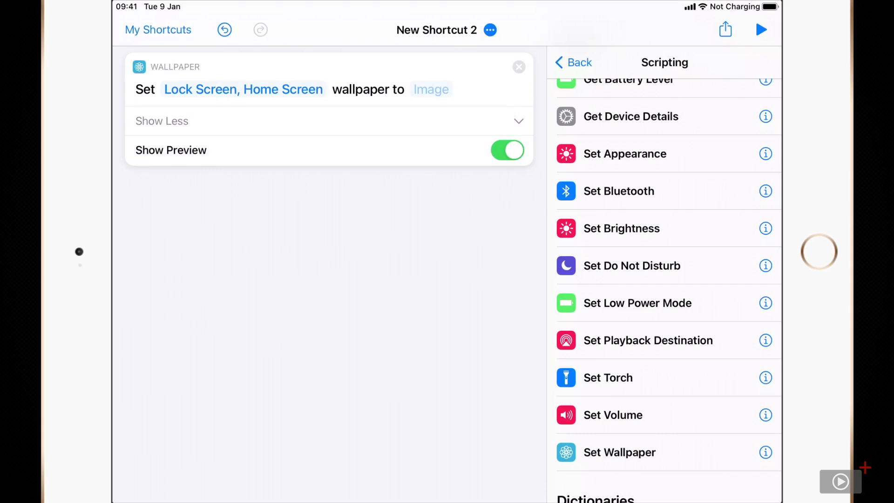
click(244, 89)
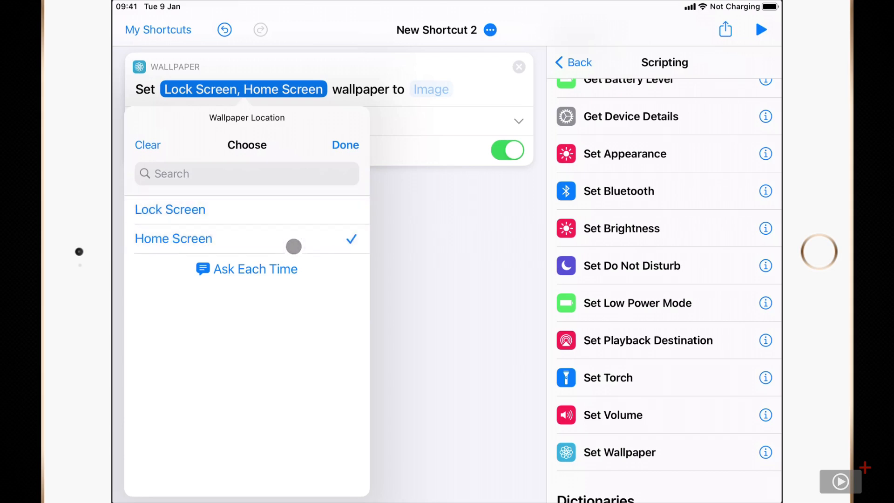
click(170, 209)
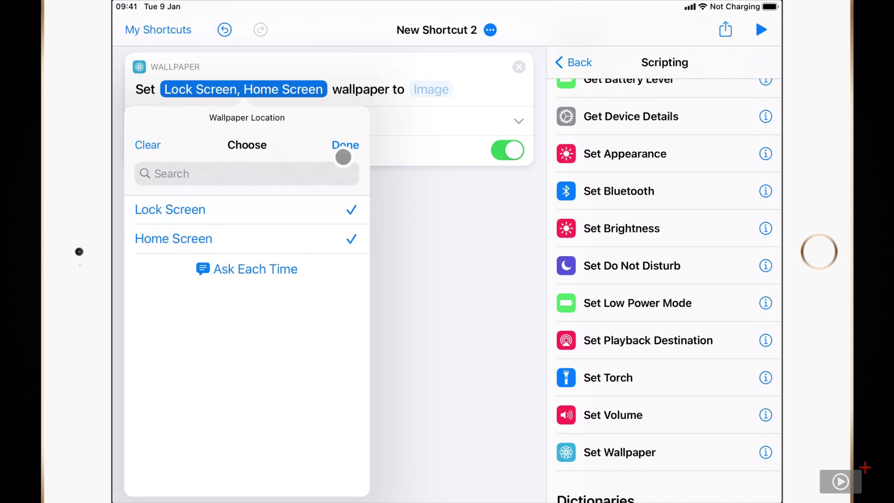
click(345, 144)
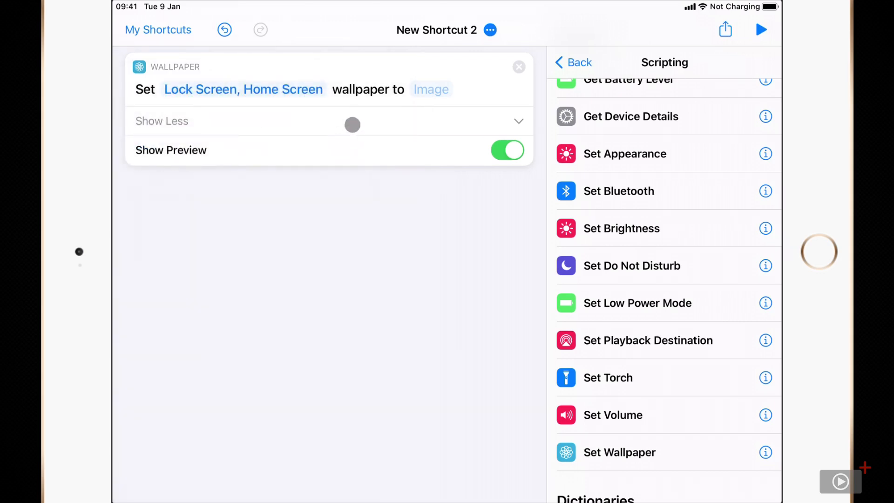
click(430, 89)
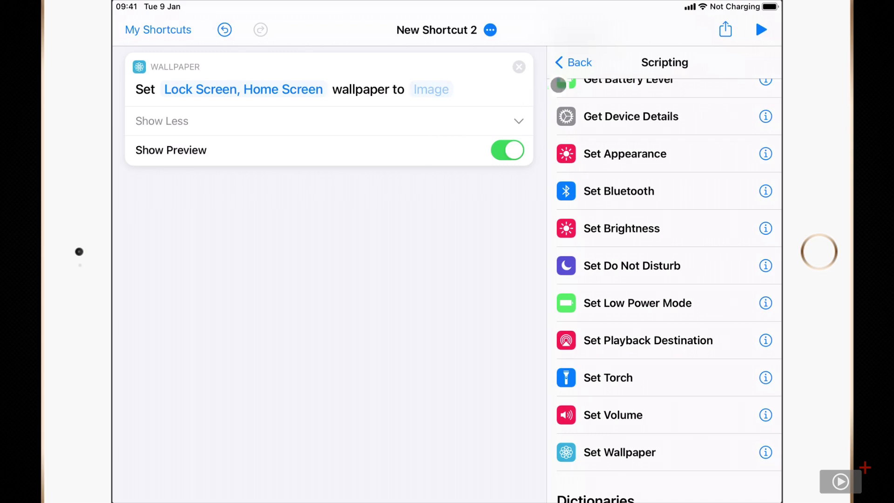
Step: Browse the action library by app to the Photos actions, highlighting Get Latest Photos
click(573, 62)
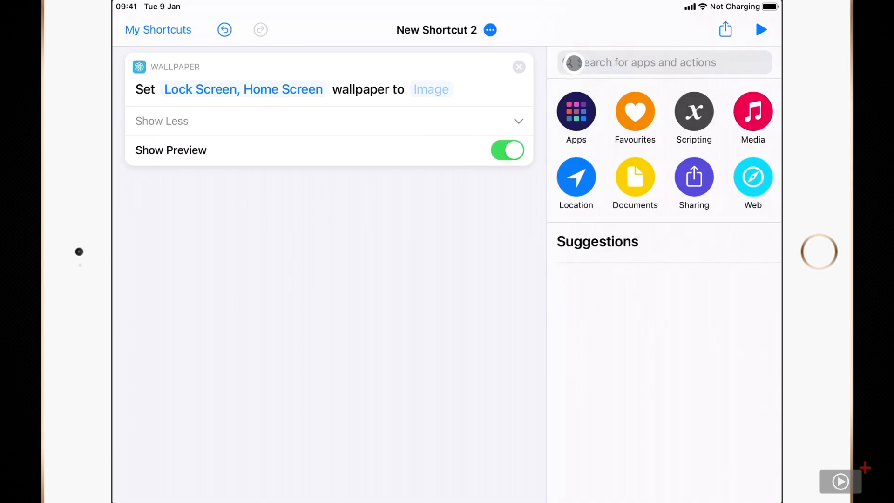
click(575, 112)
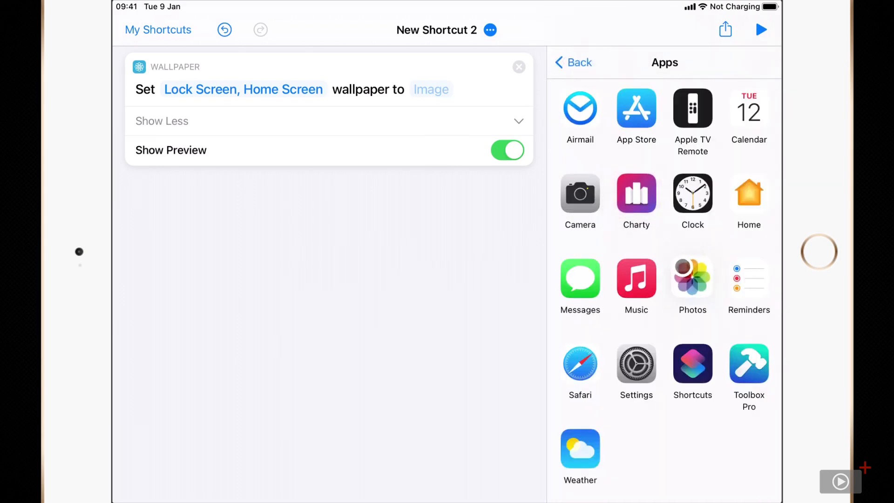
click(693, 278)
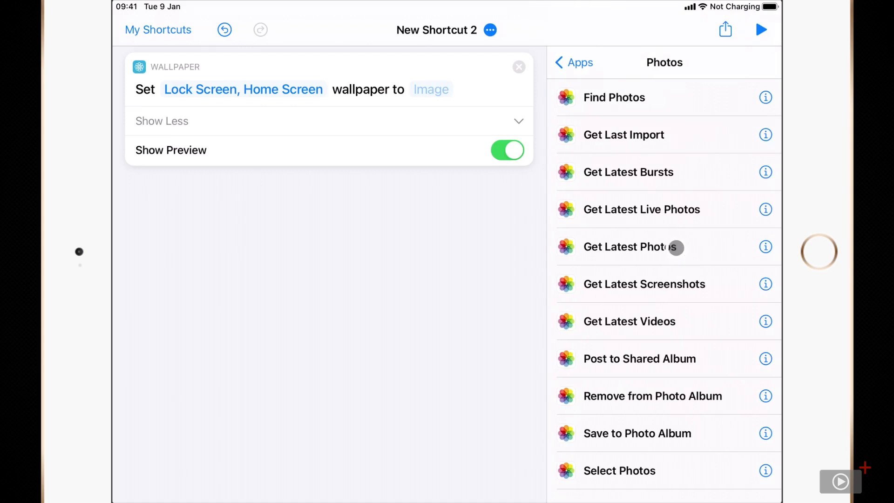
click(645, 247)
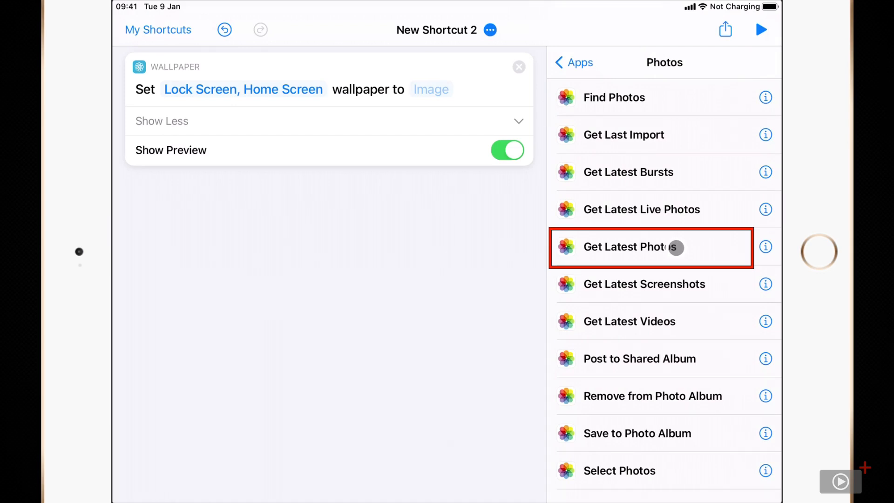
Step: Add Get Latest Photos as the wallpaper image source, verify the variable, and run the shortcut
click(646, 247)
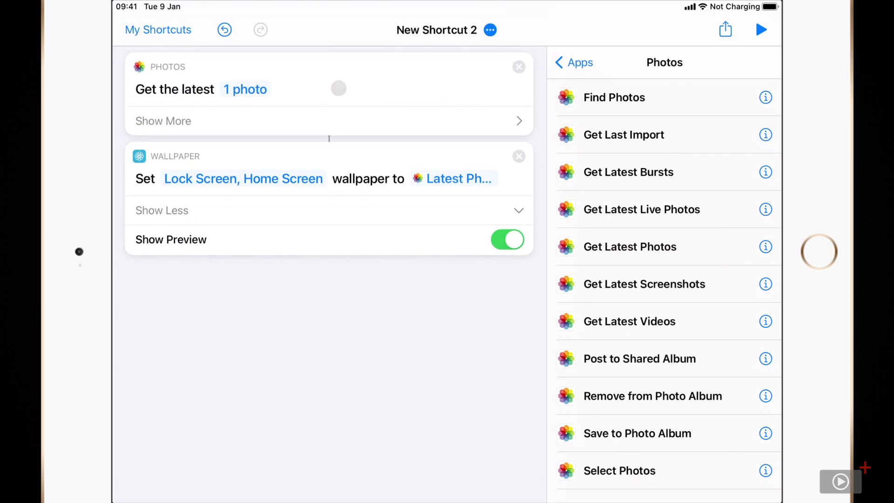
click(455, 177)
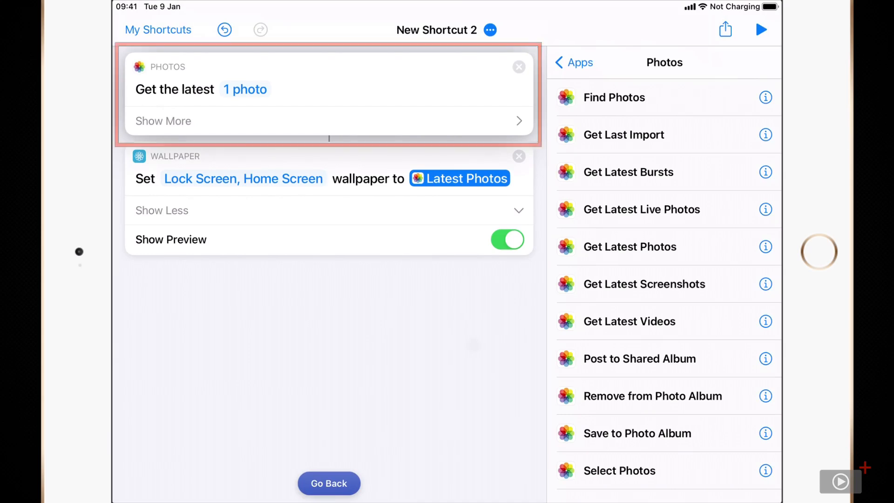
click(341, 482)
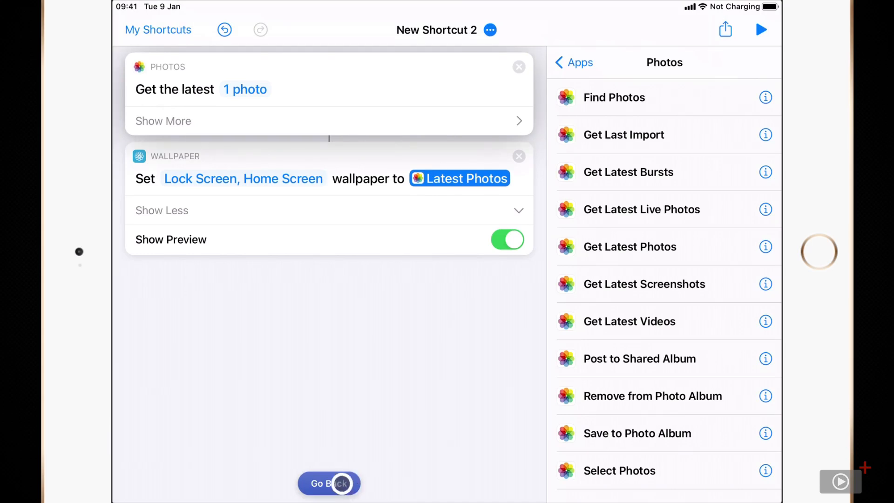
click(466, 178)
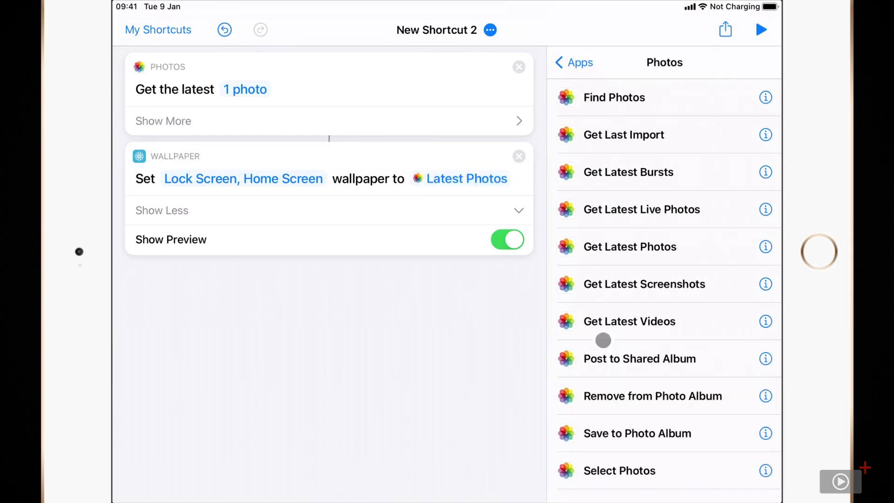
click(574, 62)
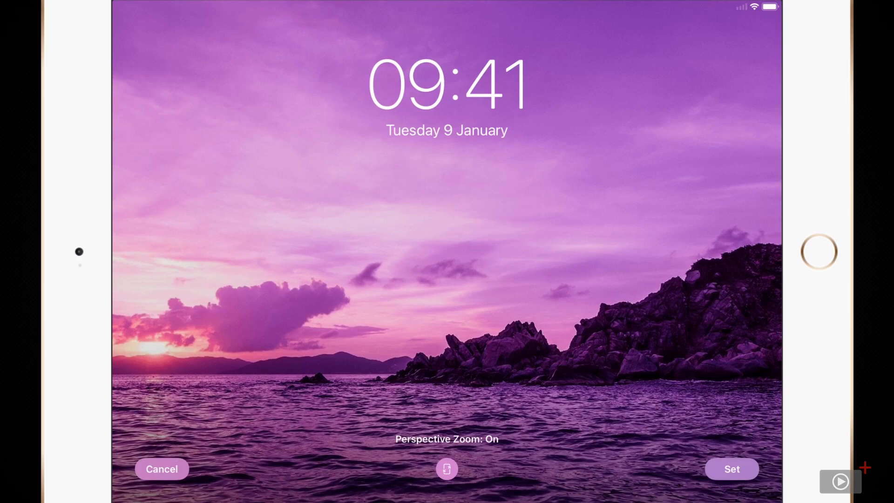
Step: View the wallpaper preview showing the latest photo, a purple seaside sunset, awaiting confirmation
click(446, 469)
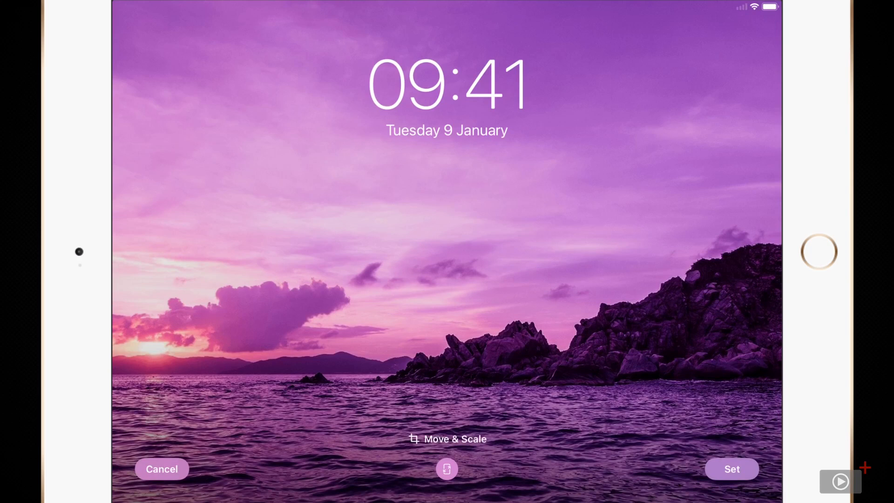